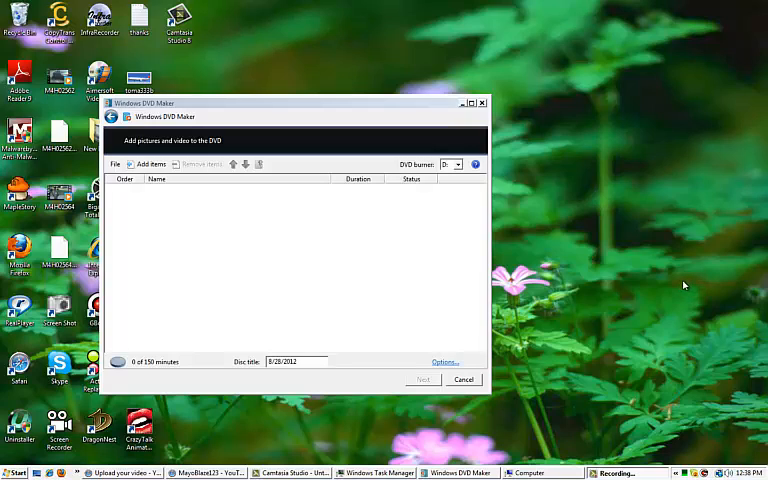
mouse_move(681, 285)
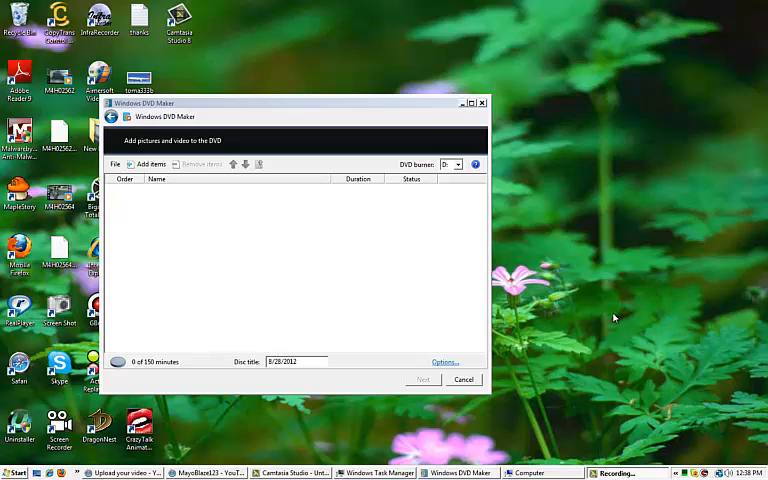
mouse_move(607, 320)
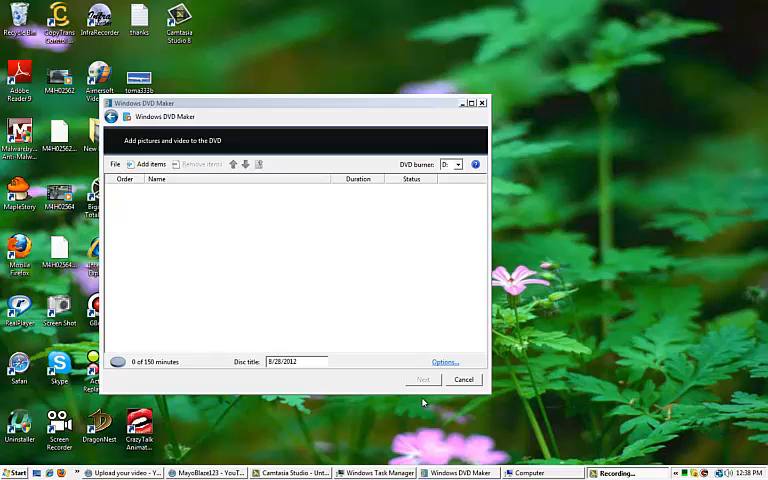
mouse_move(410, 408)
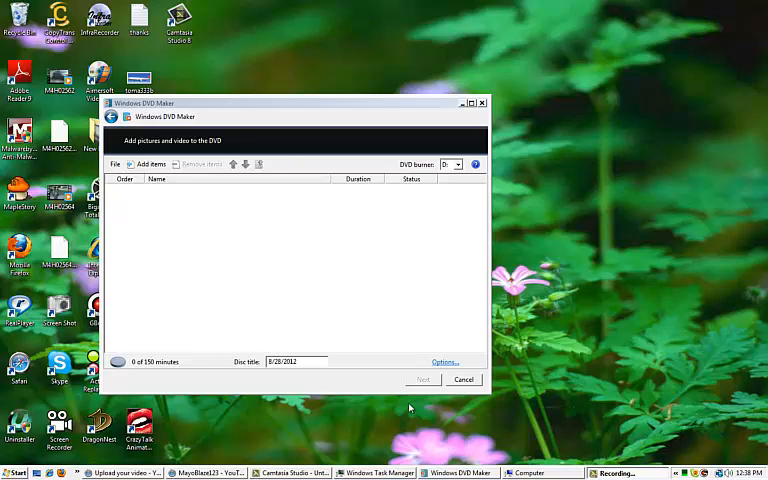
mouse_move(415, 404)
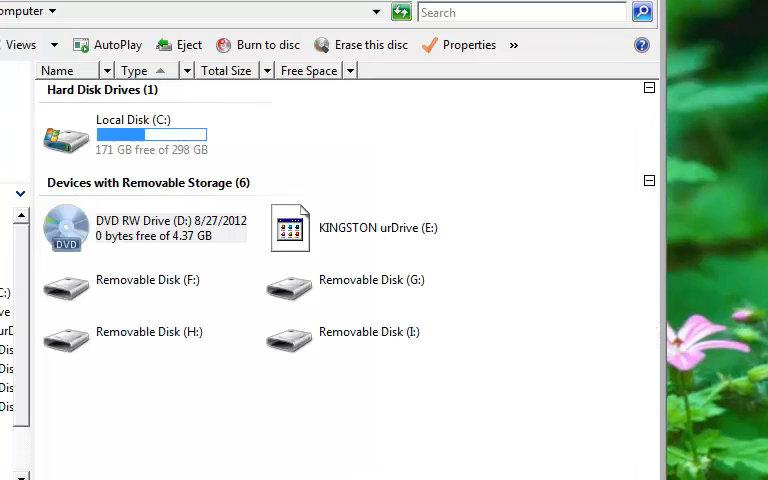
mouse_move(118, 235)
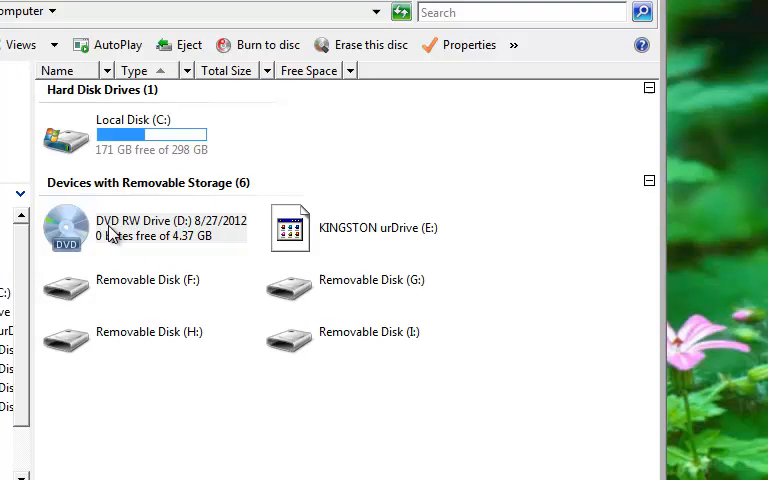
Show the context menu for DVD RW Drive (D:) in Computer.
right_click(120, 227)
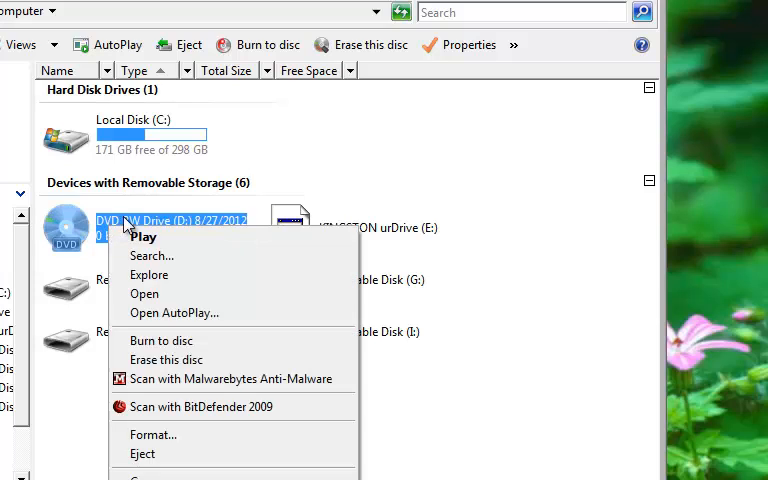
mouse_move(170, 359)
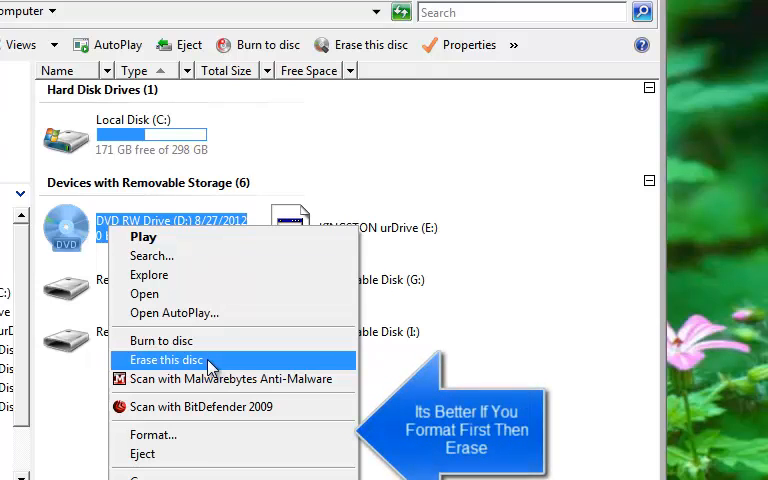
mouse_move(160, 434)
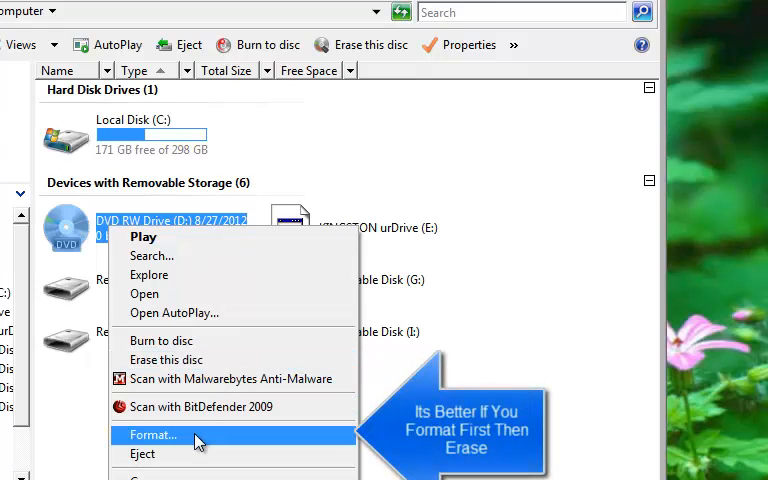
mouse_move(180, 359)
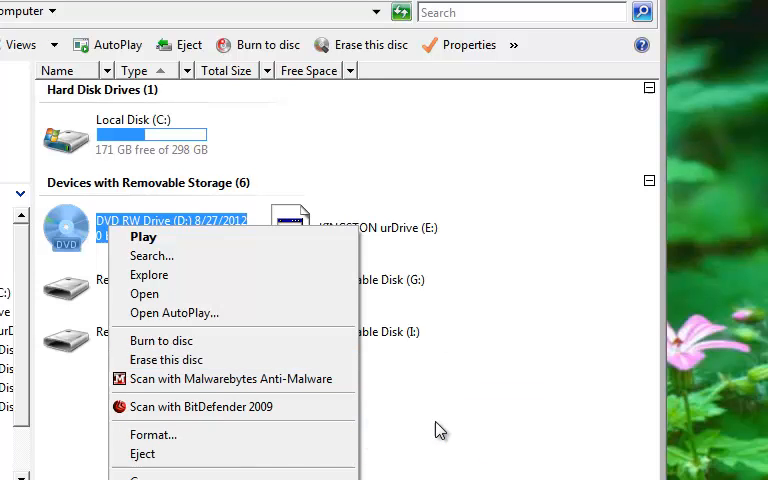
mouse_move(435, 466)
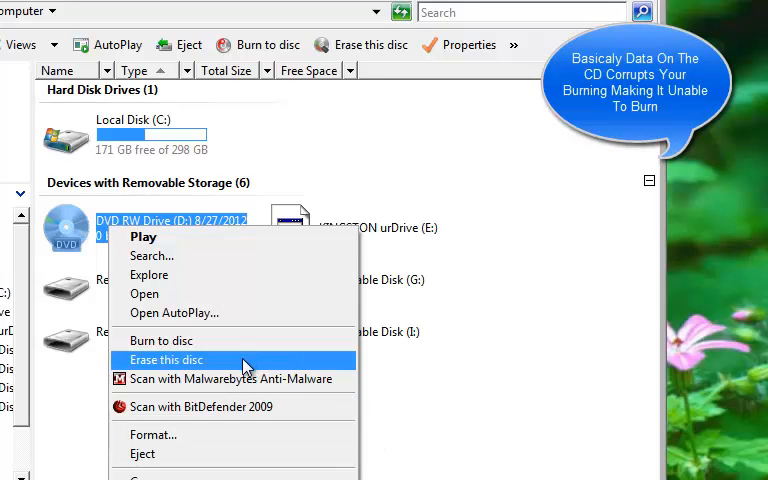
Launch 'Erase this disc' for the rewritable disc in drive D:.
click(164, 355)
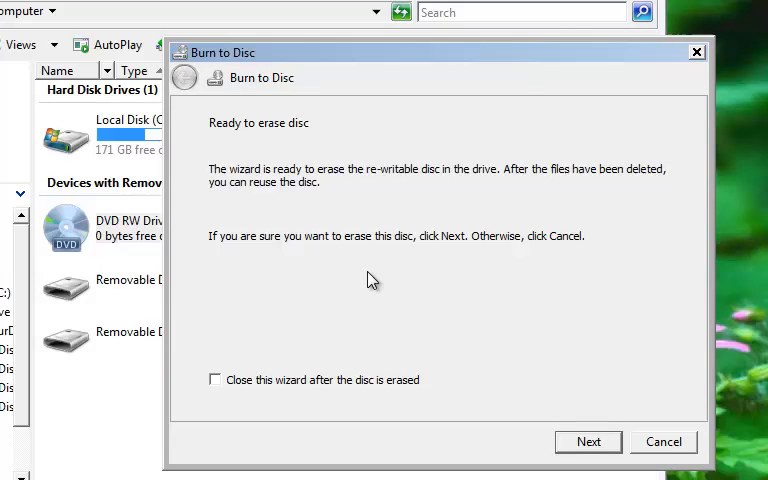
mouse_move(460, 322)
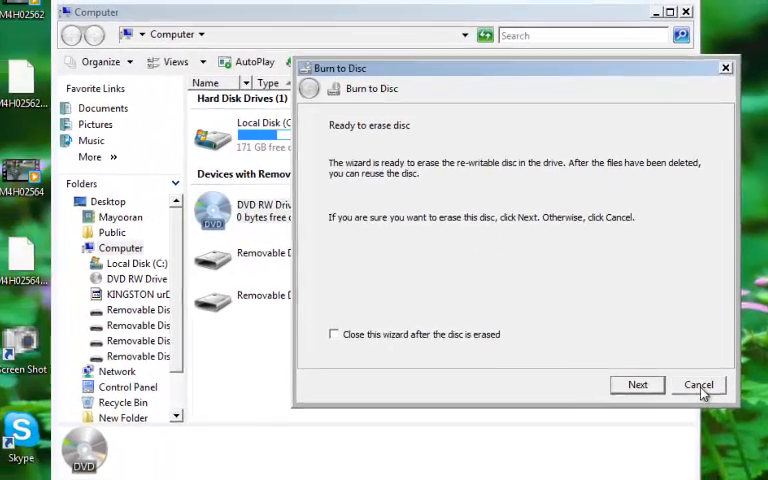
Cancel the 'Ready to erase disc' wizard, leaving the disc unerased.
click(696, 384)
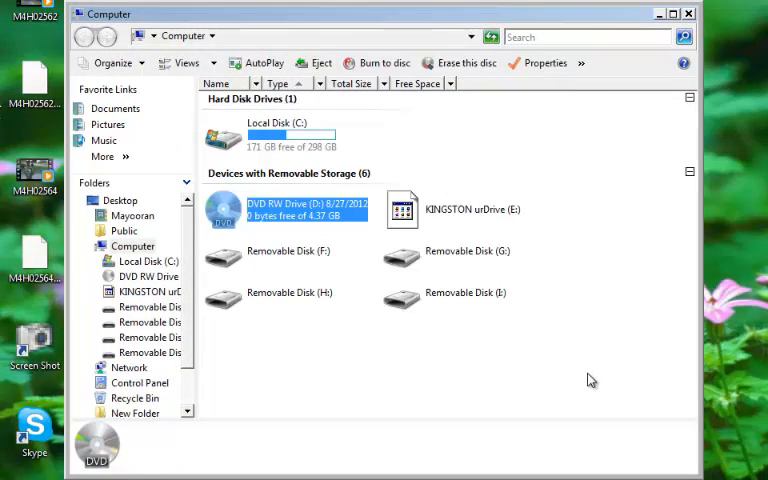